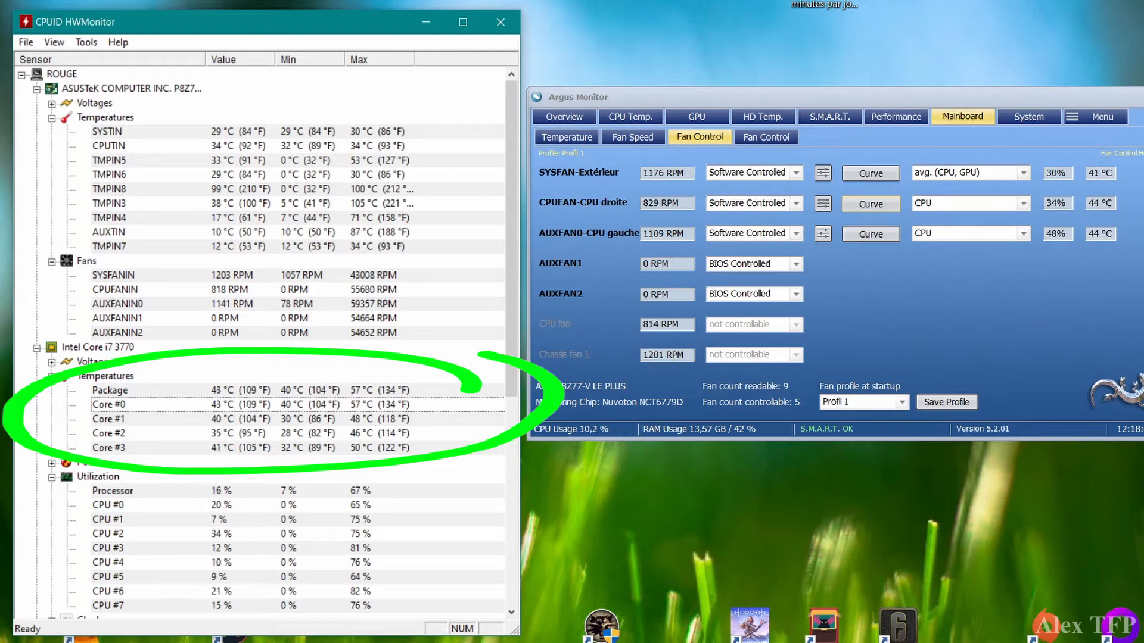
{"action": "scroll", "scroll_direction": "down", "scroll_amount": 3}
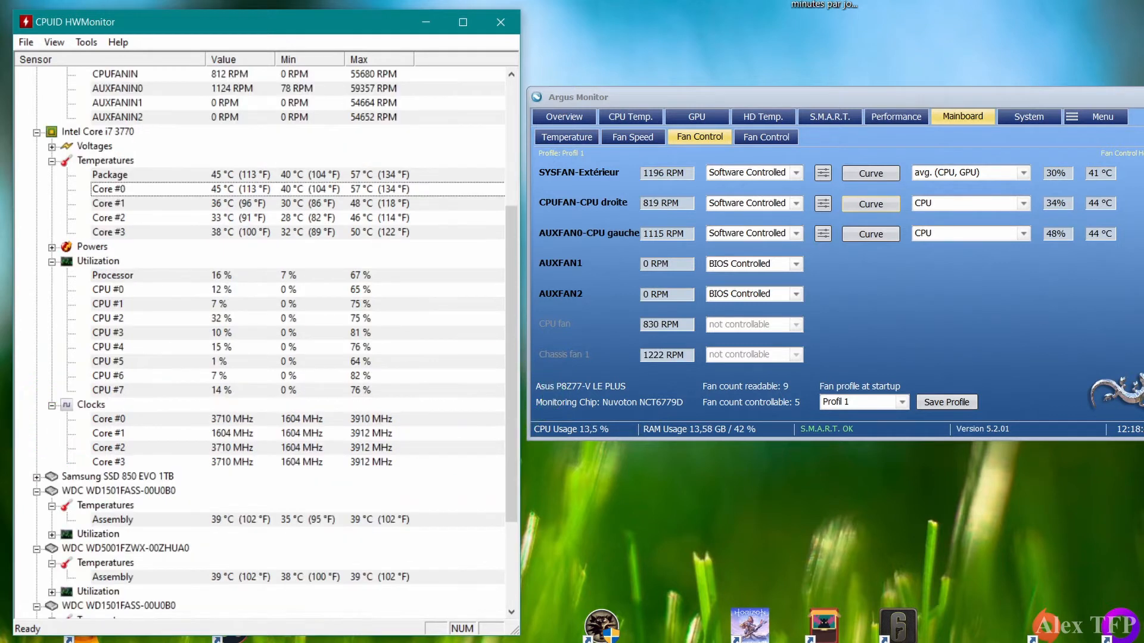